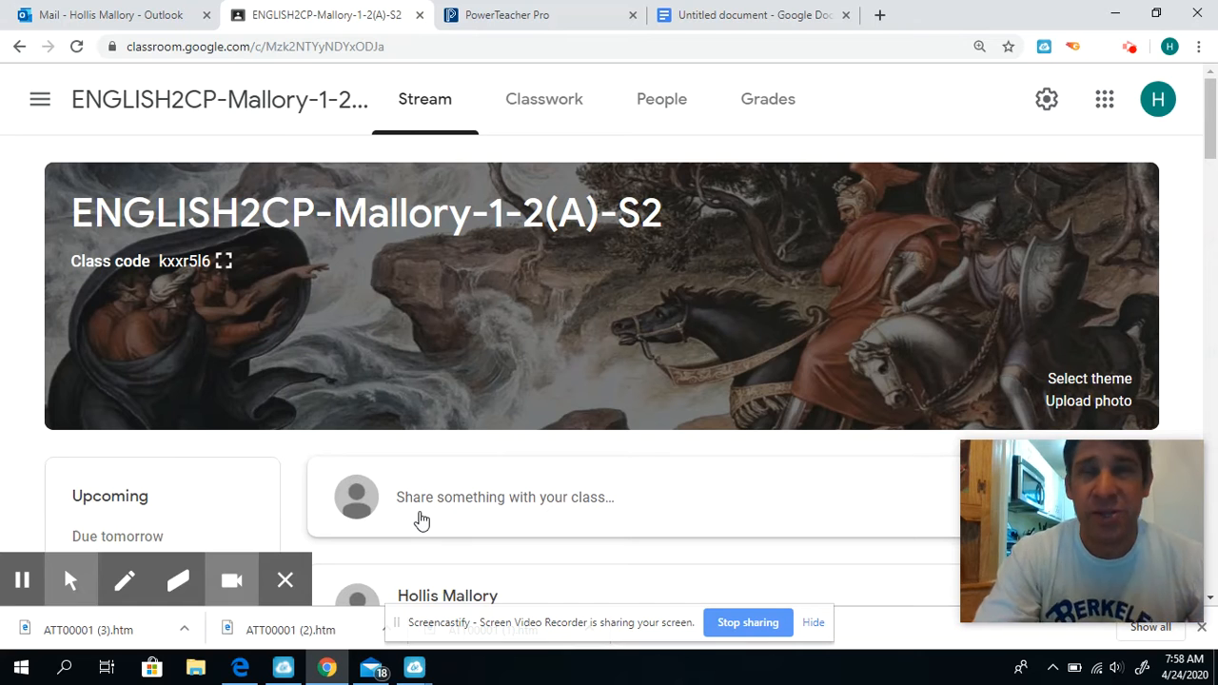
pyautogui.moveTo(321, 446)
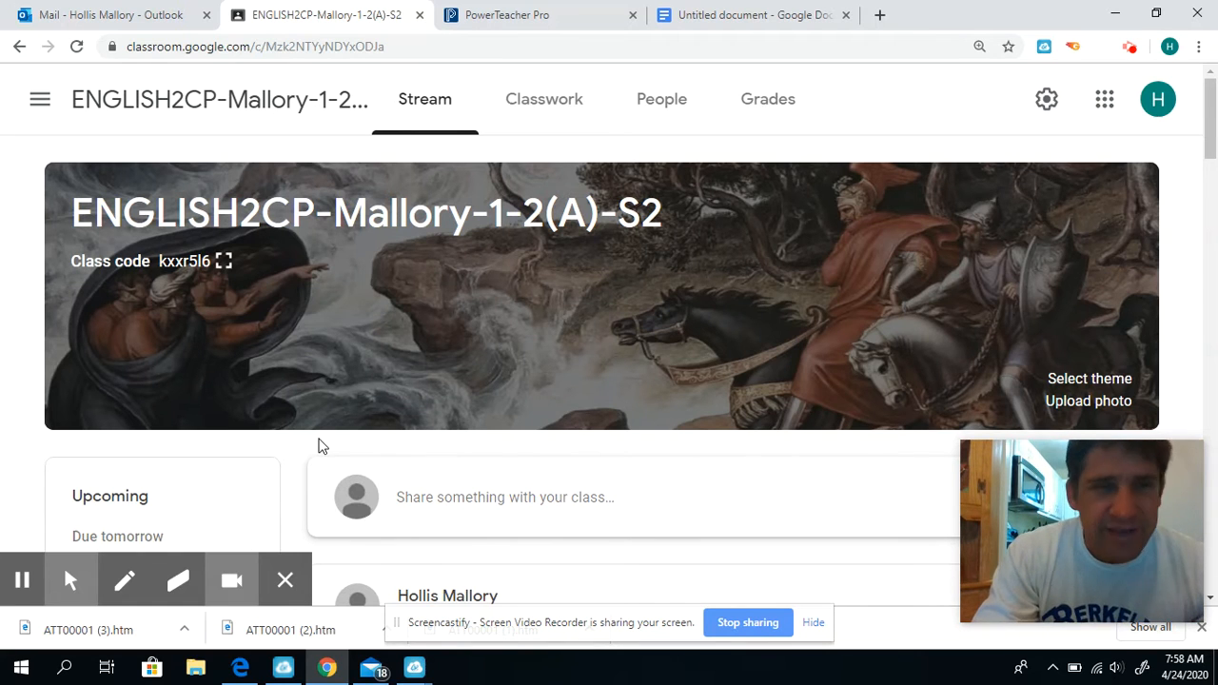
pyautogui.moveTo(609, 353)
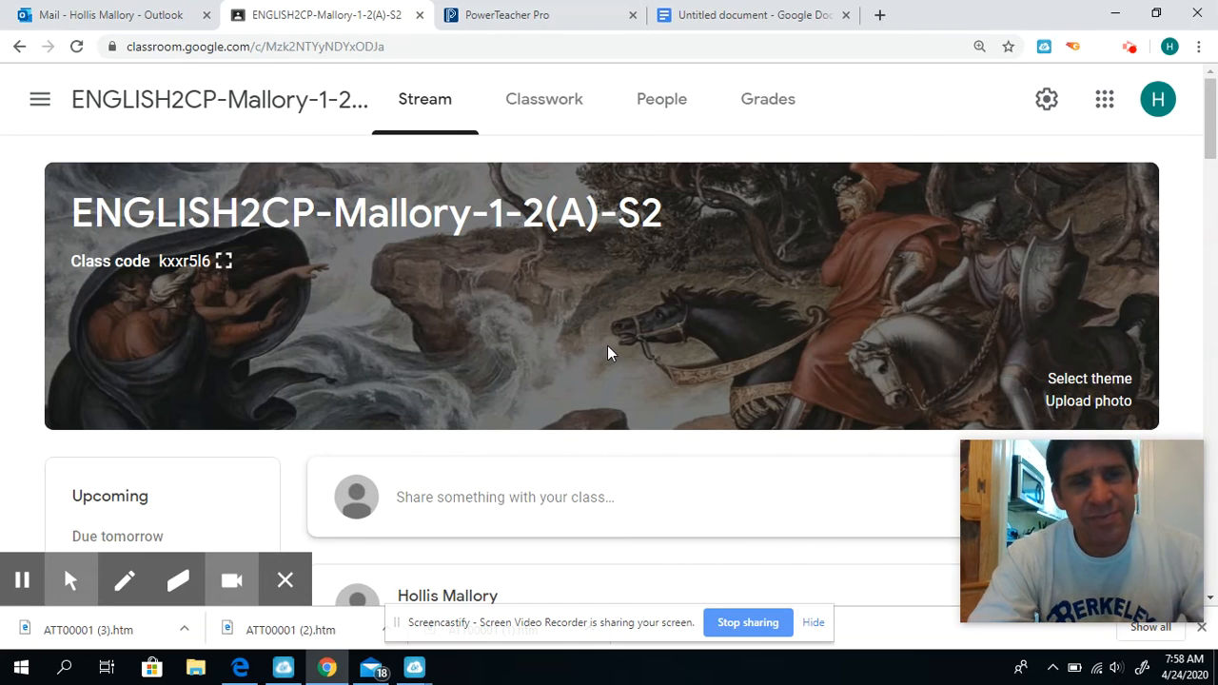
pyautogui.moveTo(661, 99)
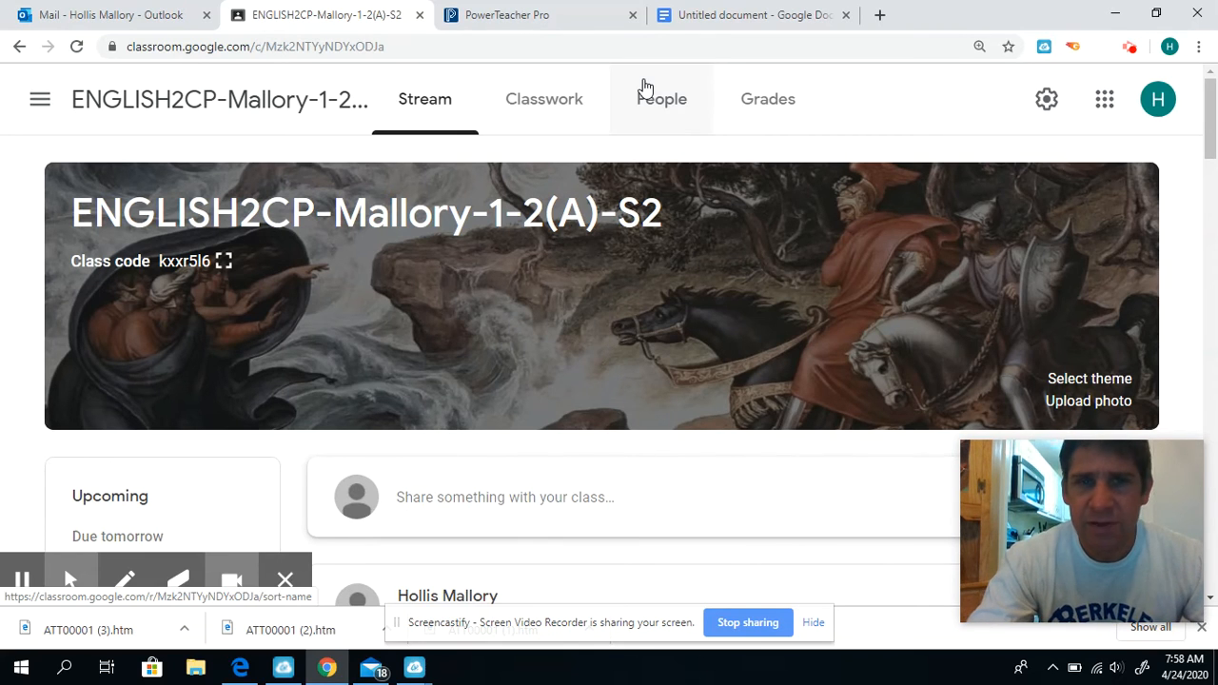
pyautogui.moveTo(581, 19)
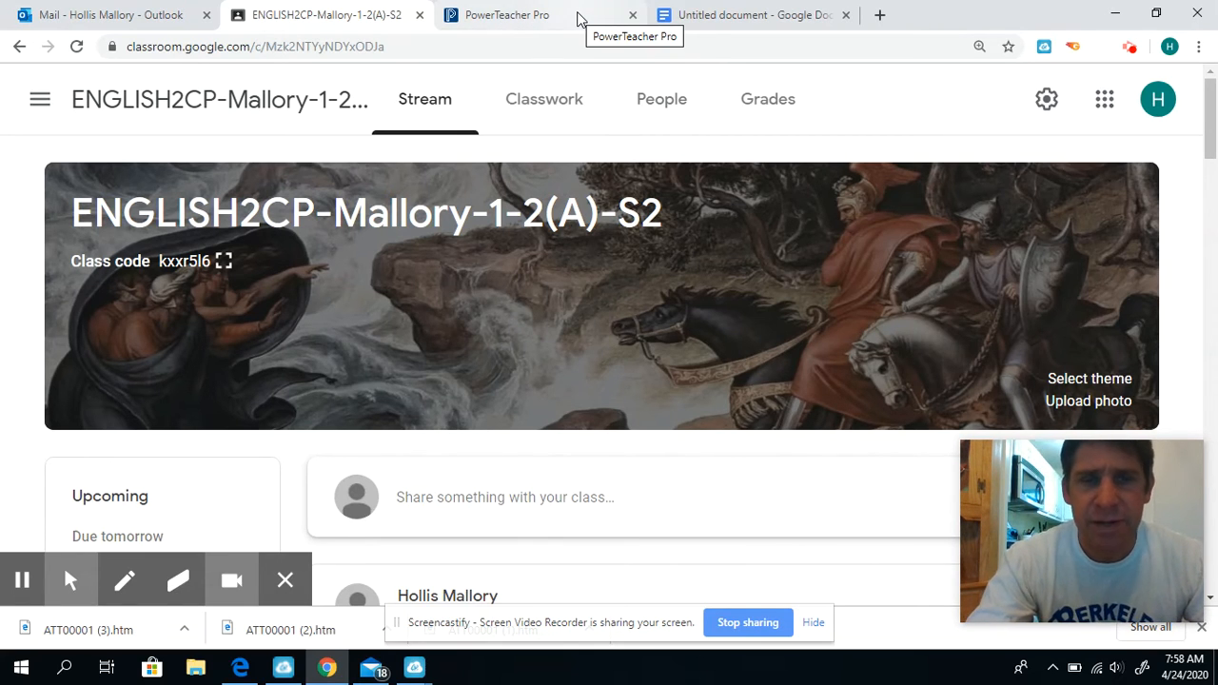
pyautogui.moveTo(748, 622)
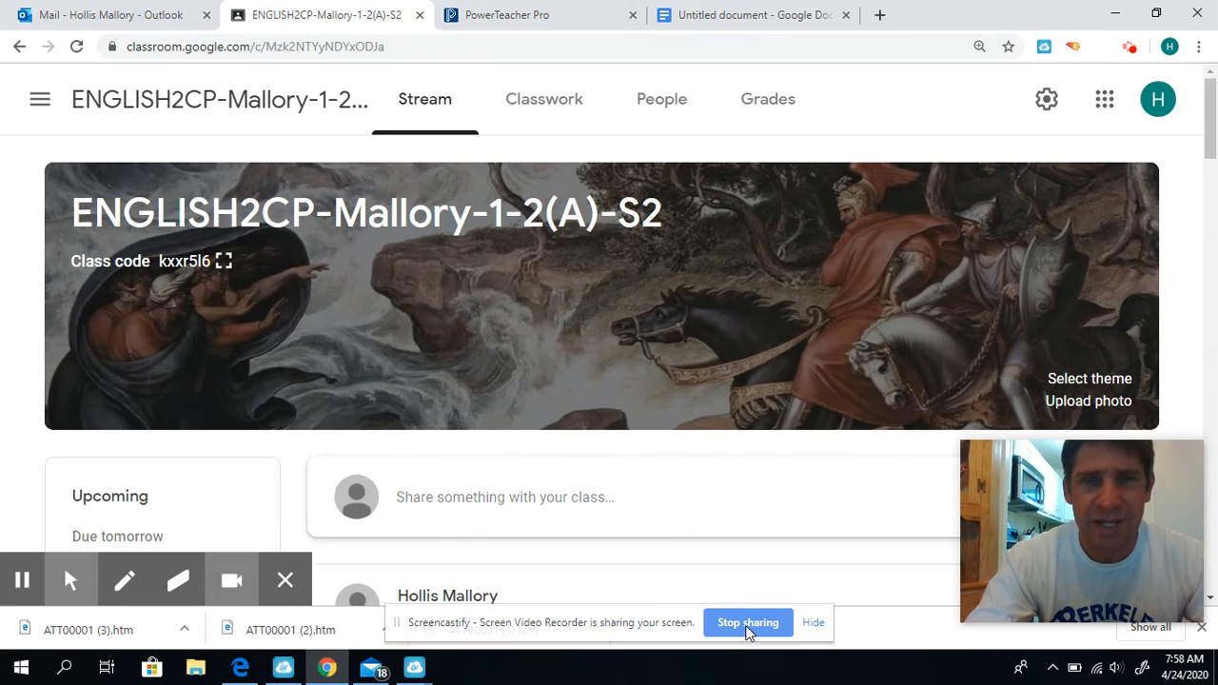